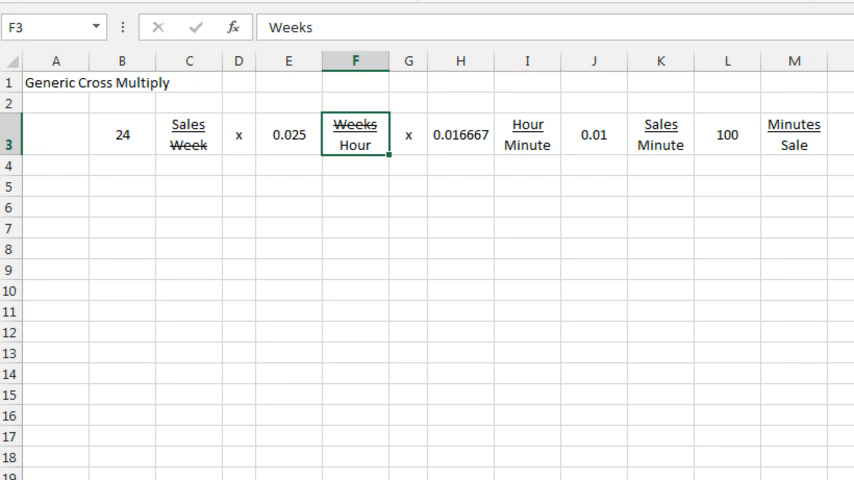
pyautogui.moveTo(261, 196)
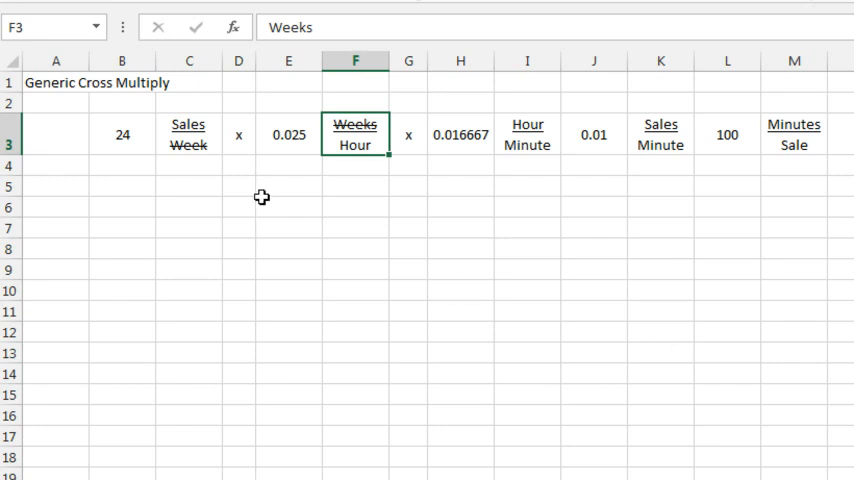
# Review the Sales per Week label and the formulas in E3, H3, J3 and L3.
pyautogui.click(188, 134)
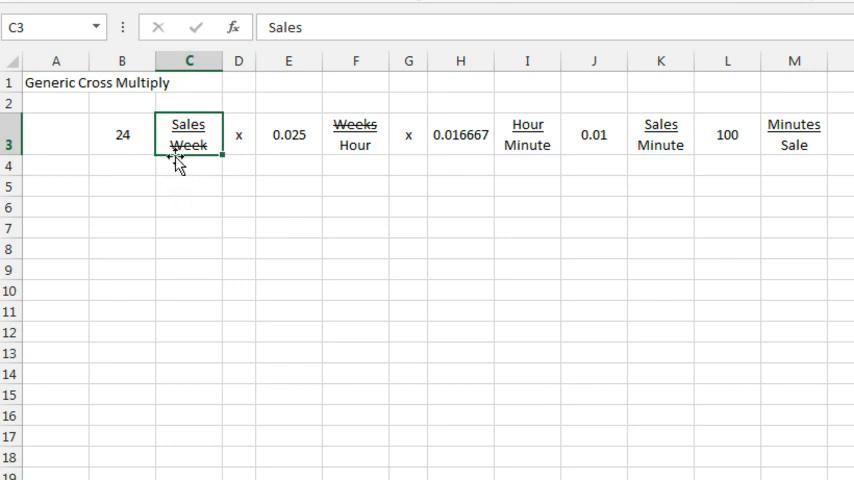
pyautogui.moveTo(214, 158)
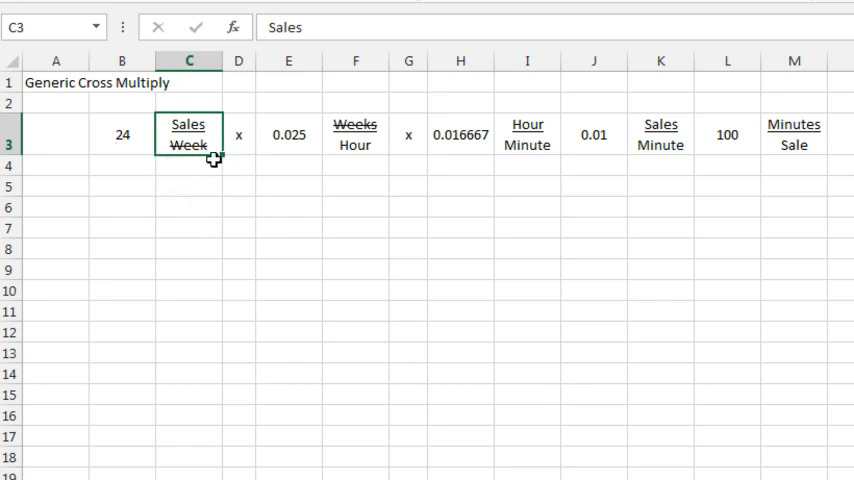
pyautogui.moveTo(197, 163)
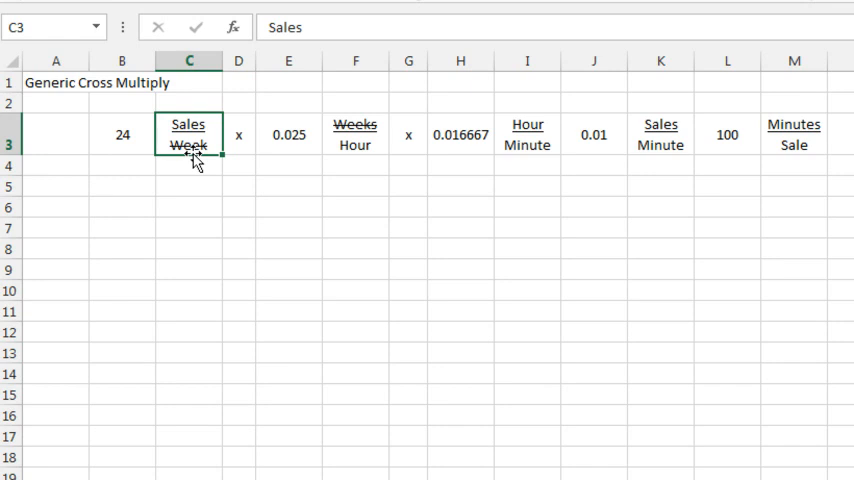
pyautogui.moveTo(191, 152)
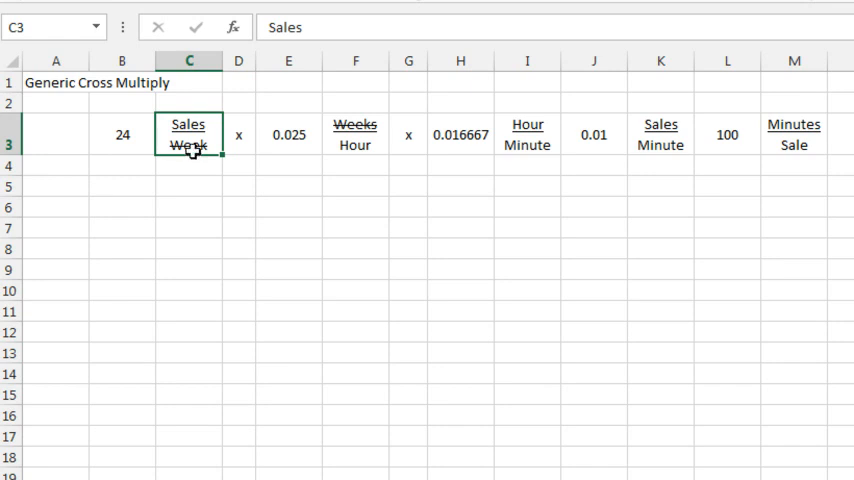
pyautogui.moveTo(186, 148)
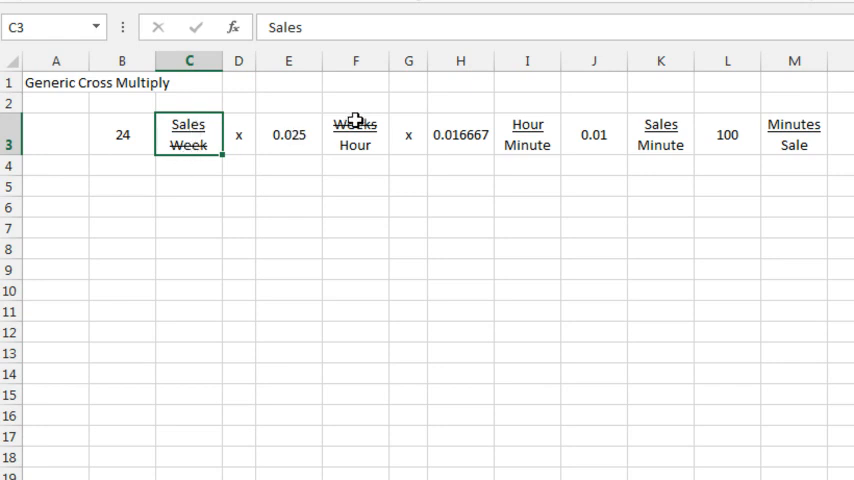
pyautogui.moveTo(356, 146)
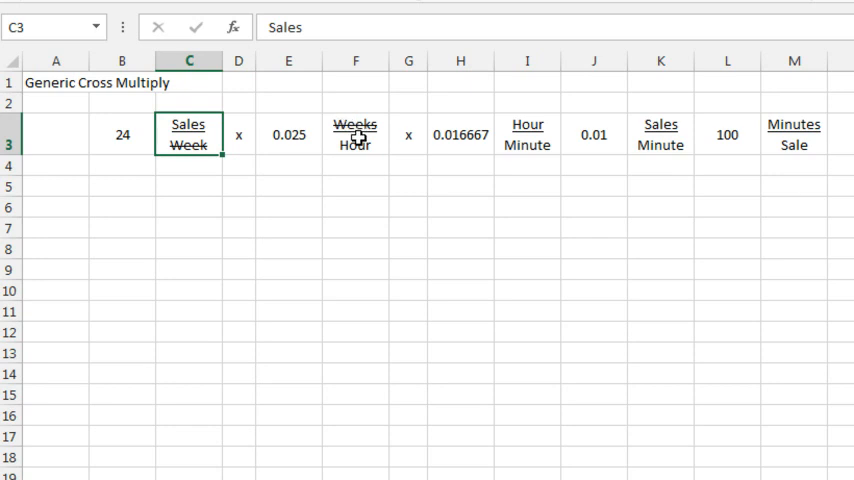
pyautogui.click(290, 135)
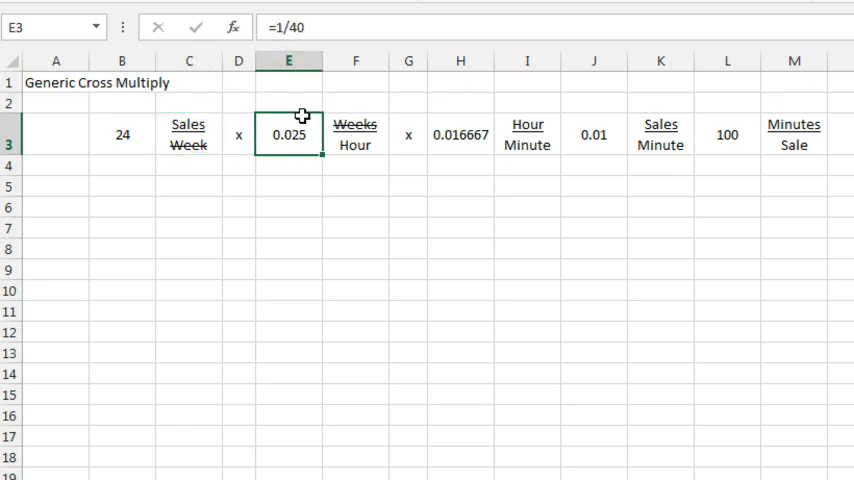
pyautogui.moveTo(310, 160)
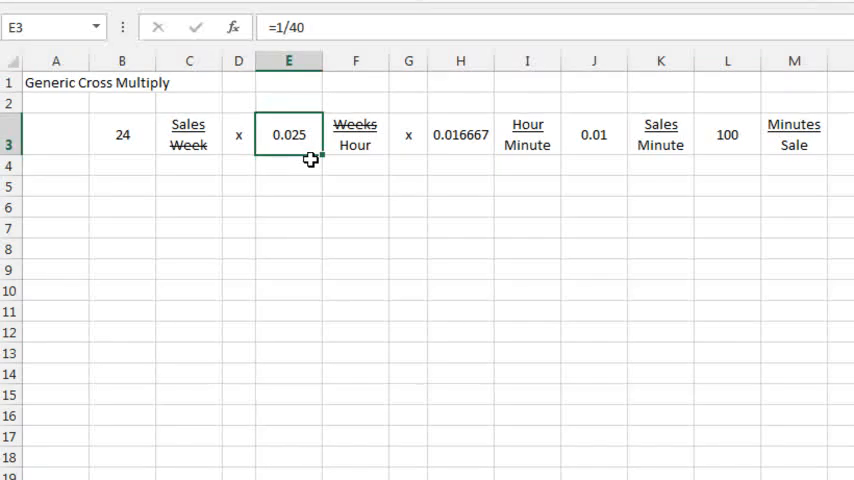
pyautogui.moveTo(461, 146)
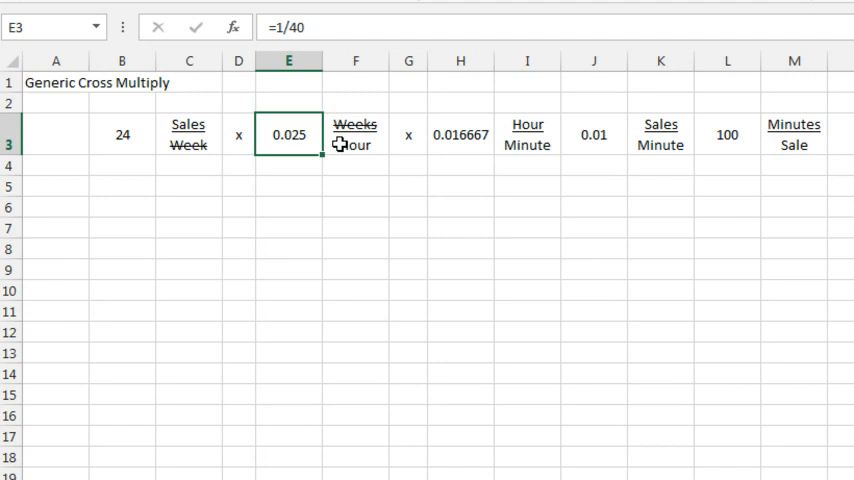
pyautogui.moveTo(512, 124)
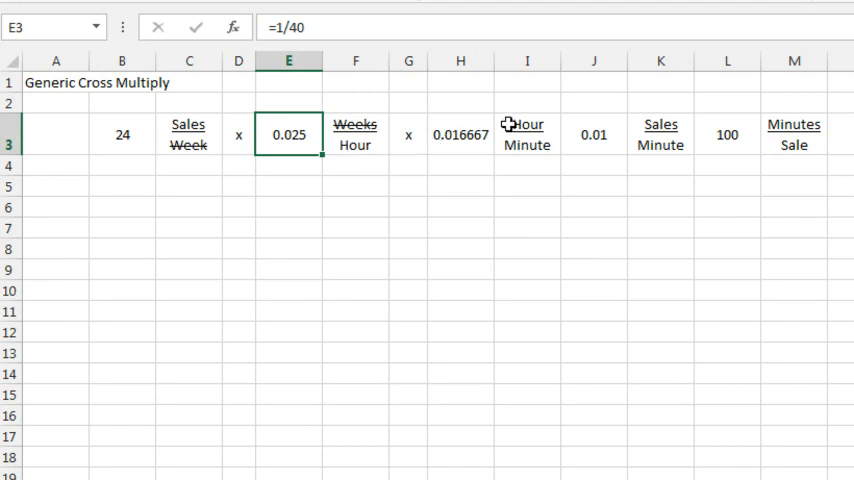
pyautogui.moveTo(513, 126)
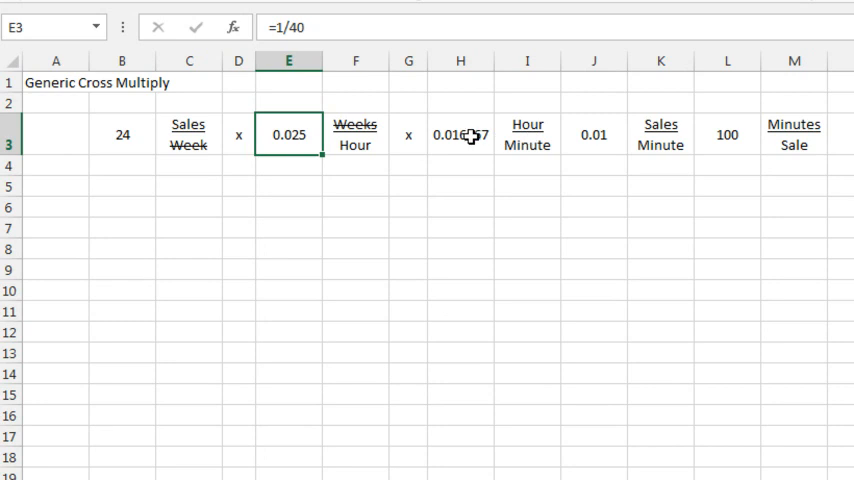
pyautogui.click(460, 134)
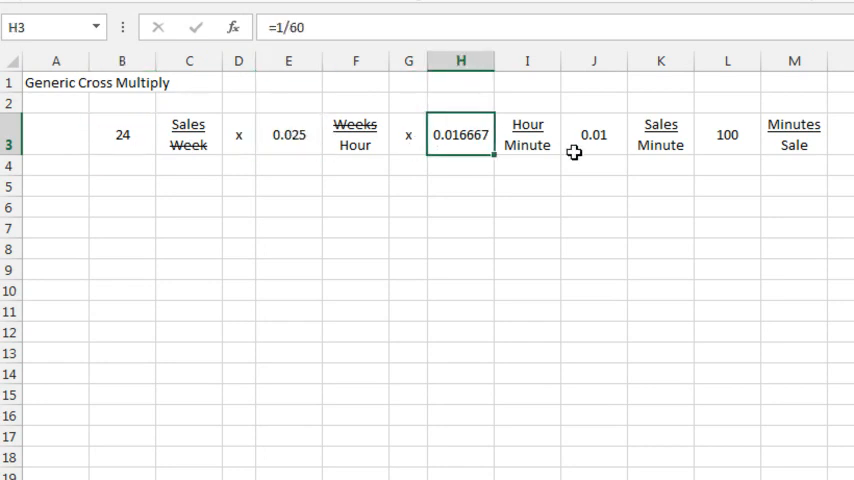
pyautogui.click(593, 134)
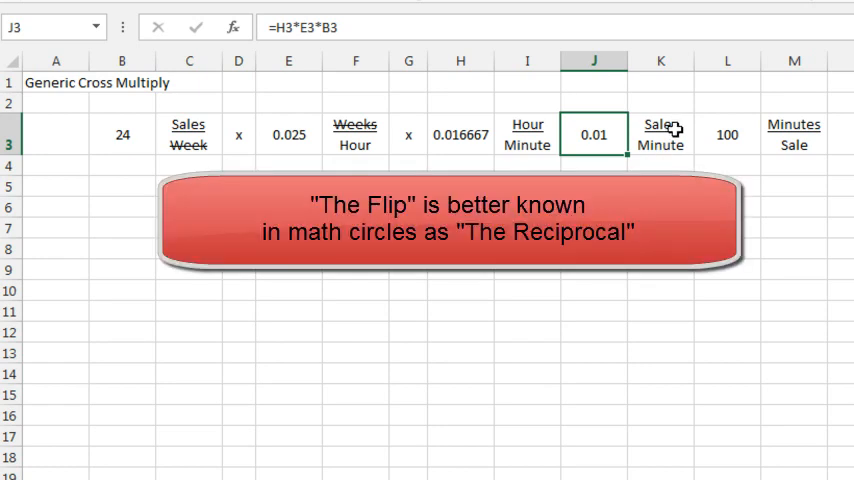
pyautogui.click(726, 134)
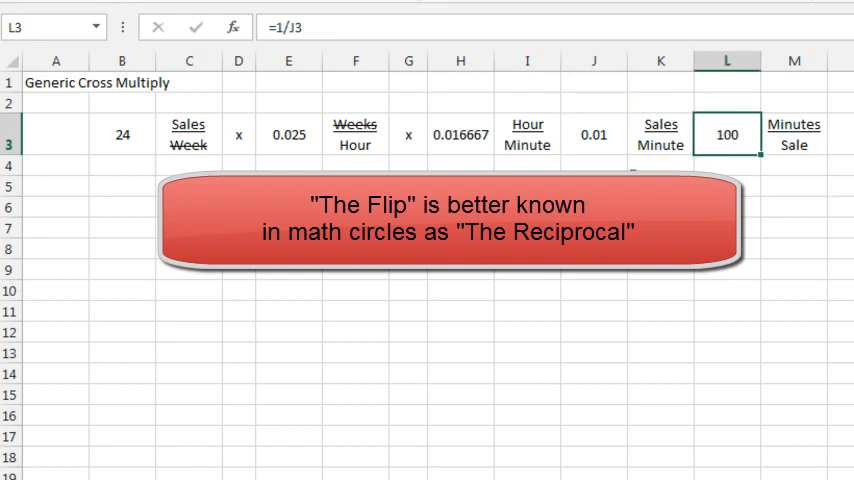
# Change the weekly sales in B3 to 10, then 100, giving 24 minutes per sale.
pyautogui.click(630, 165)
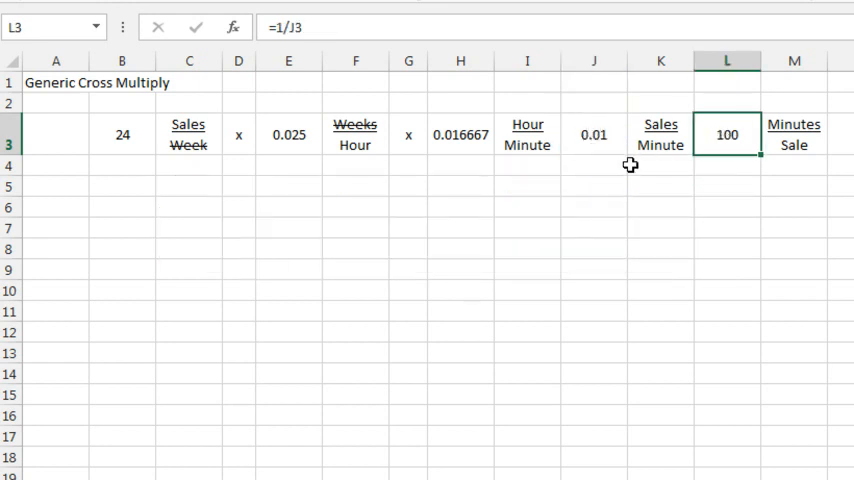
pyautogui.moveTo(229, 161)
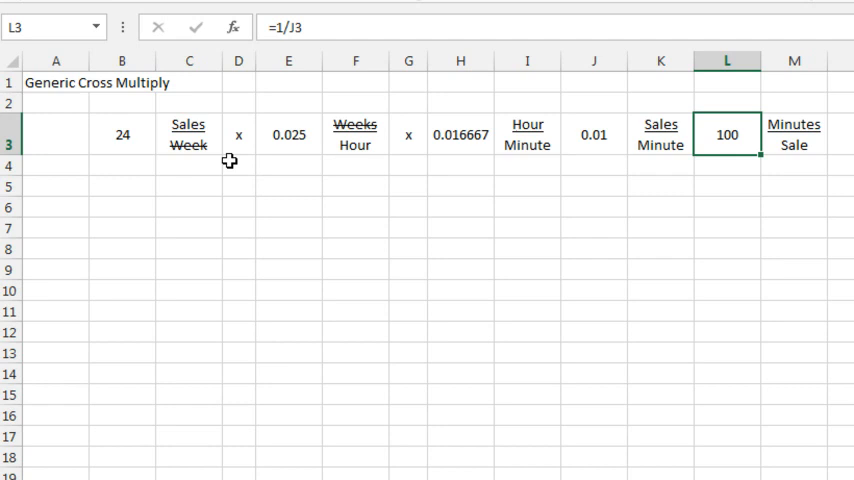
pyautogui.moveTo(785, 149)
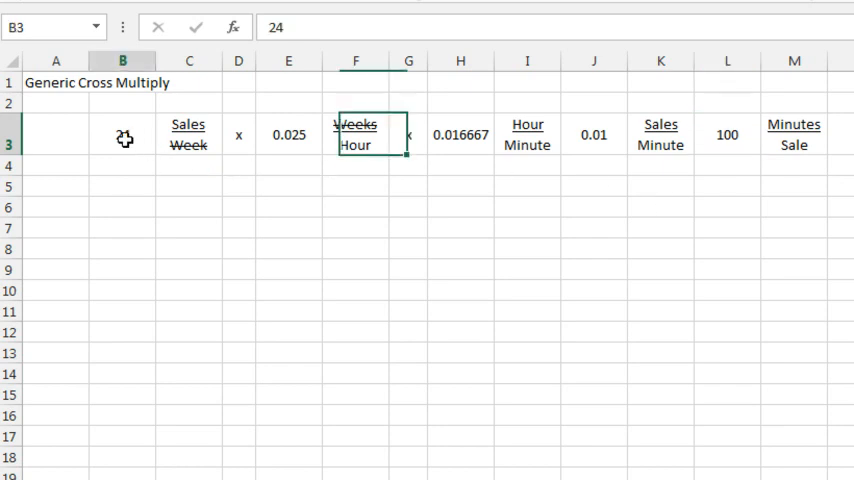
pyautogui.click(122, 135)
pyautogui.write('10')
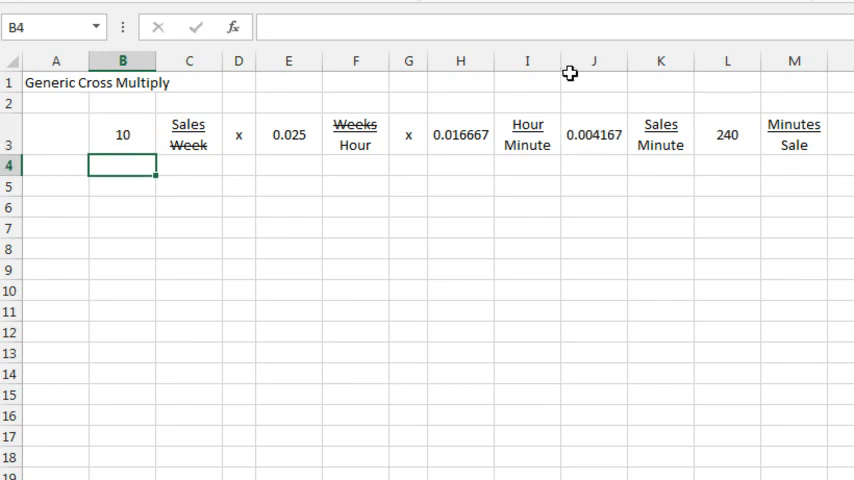
pyautogui.moveTo(732, 142)
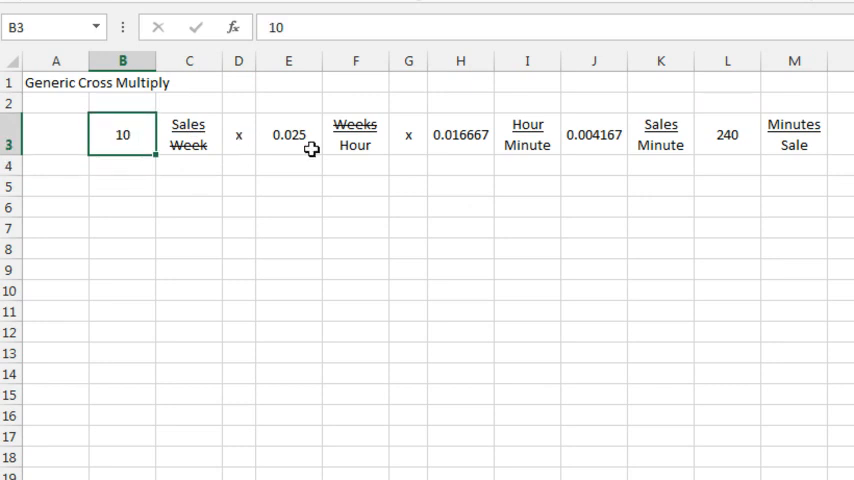
pyautogui.write('100')
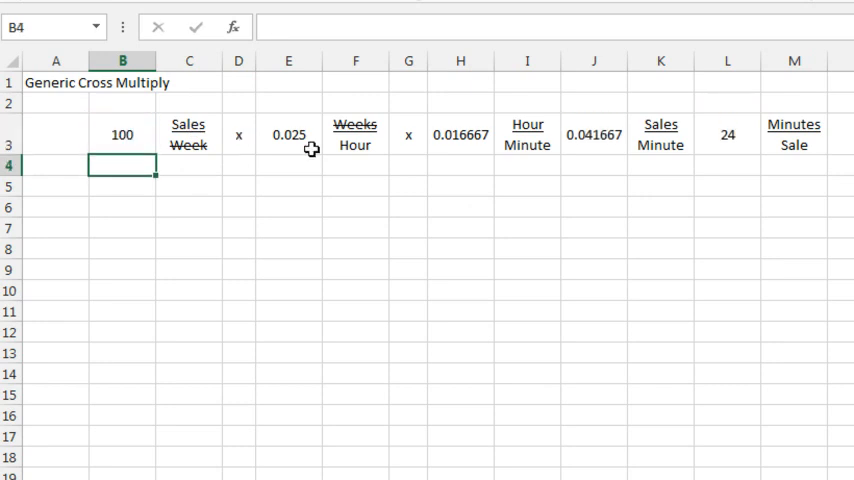
pyautogui.moveTo(780, 145)
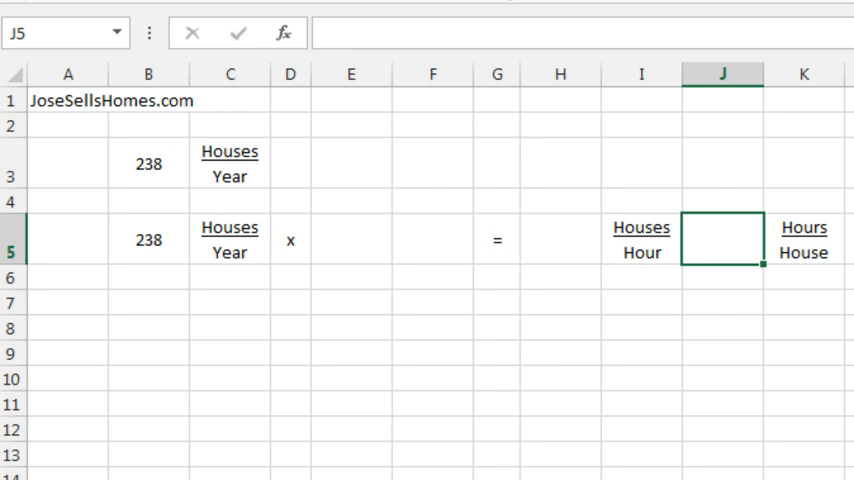
# Enter the stacked label Years over Hours in F5 and begin the =1 factor formula.
pyautogui.click(351, 239)
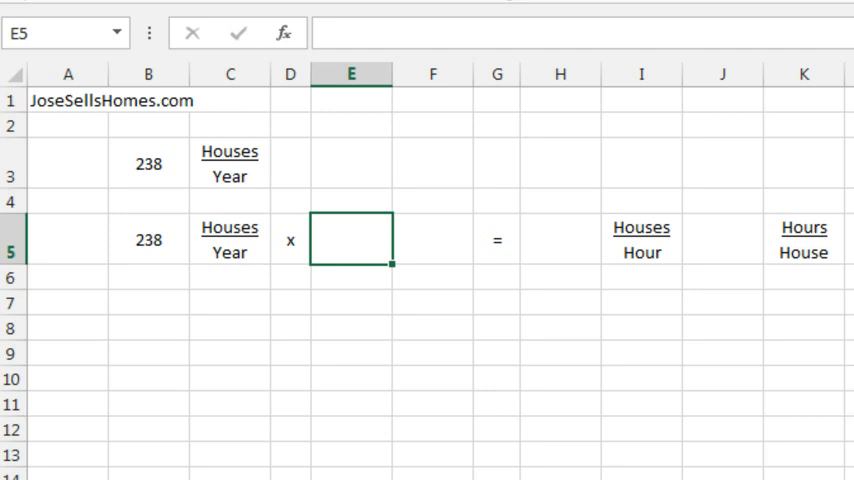
pyautogui.click(432, 239)
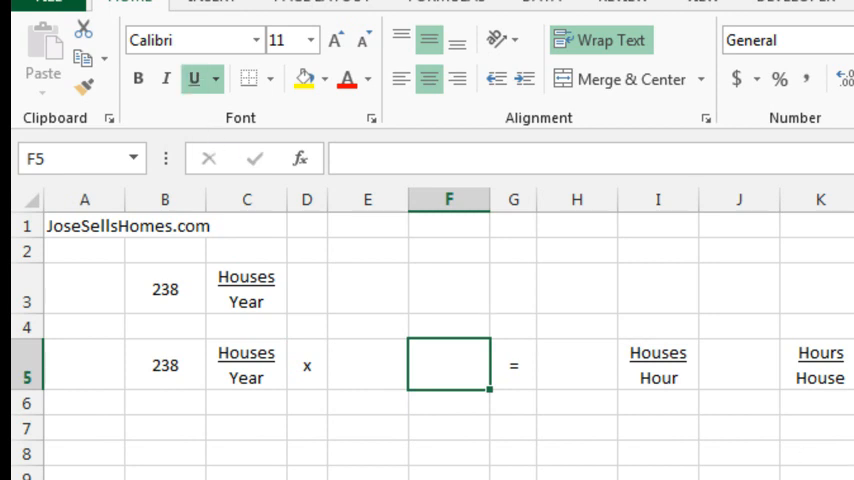
pyautogui.write('Years')
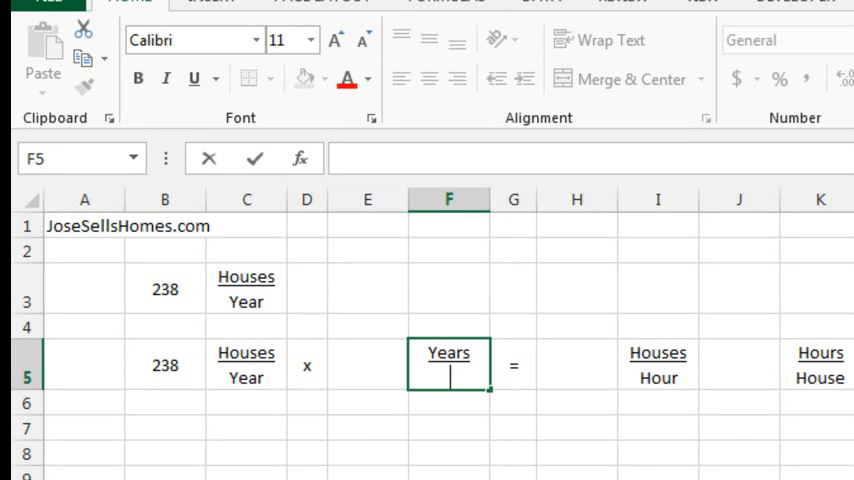
pyautogui.write('Hours')
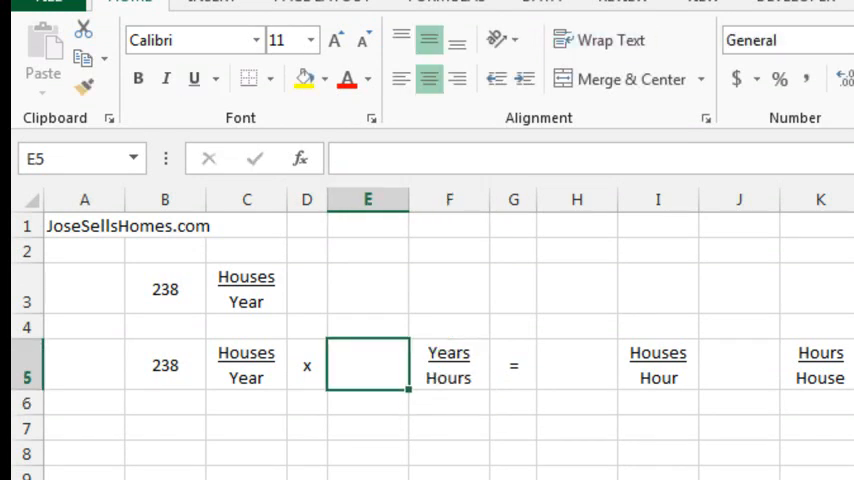
pyautogui.write('=1')
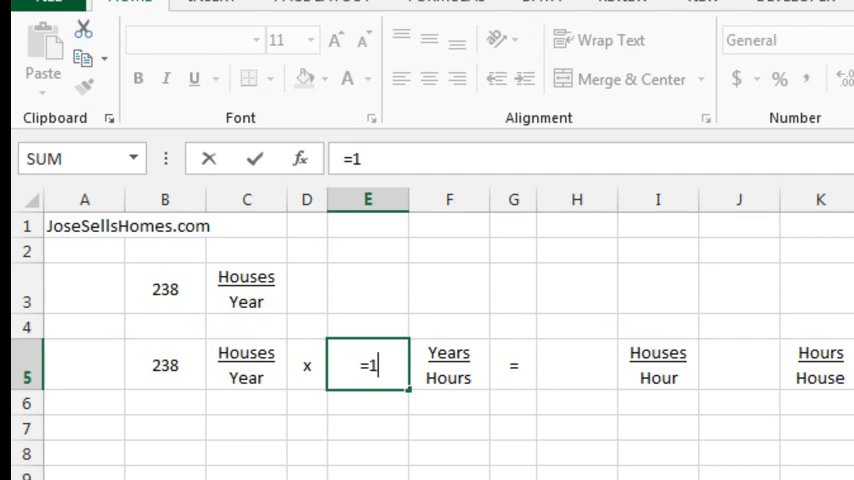
# Complete E5 as =1/(365*24), showing 0.000114, then build H5's houses-per-hour product.
pyautogui.write('/(')
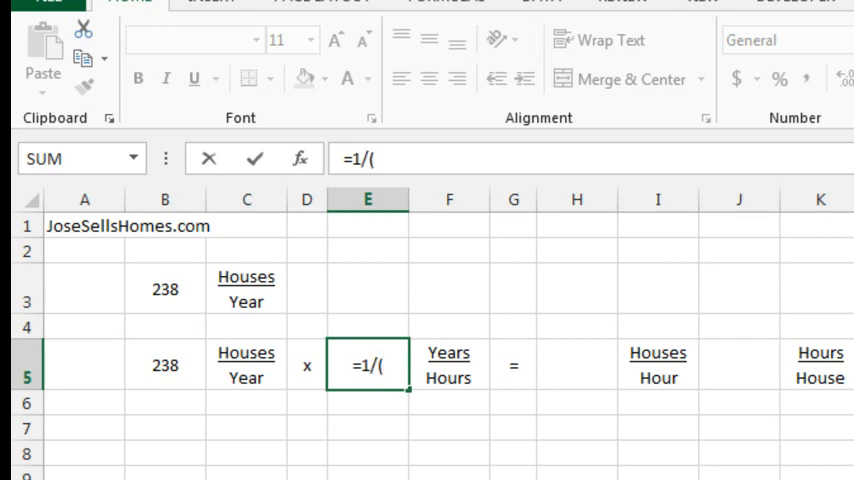
pyautogui.write('365')
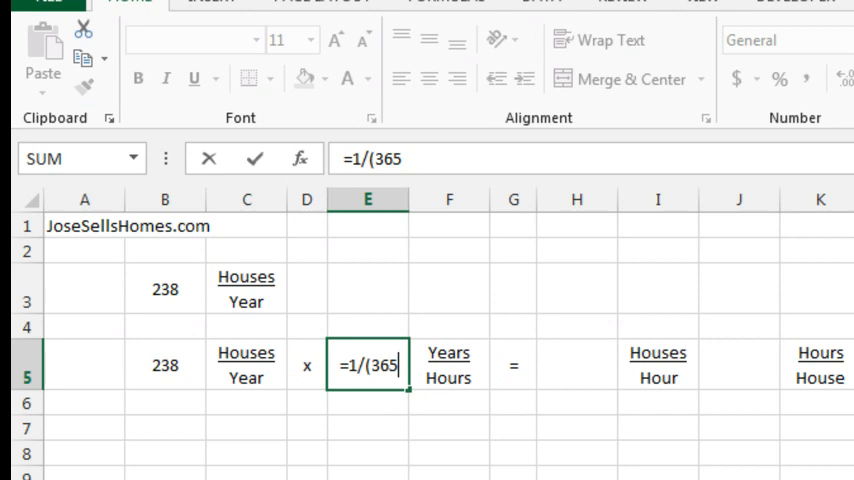
pyautogui.write('*24')
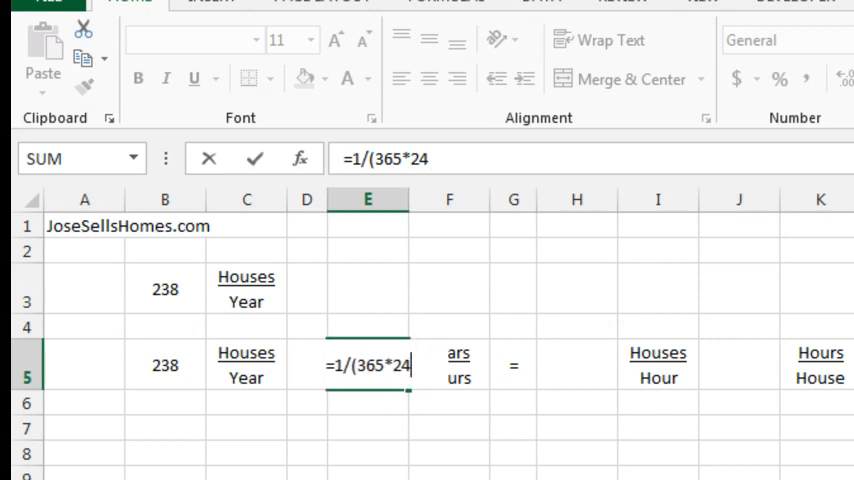
pyautogui.press('Enter')
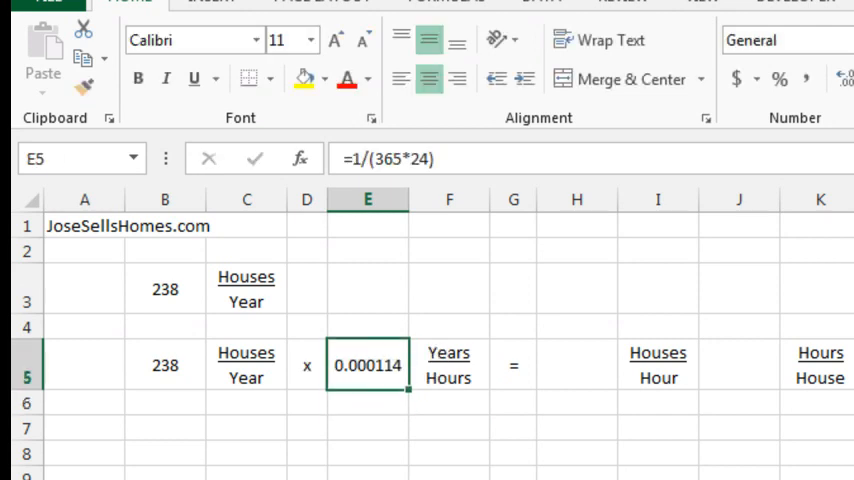
pyautogui.write('=G5')
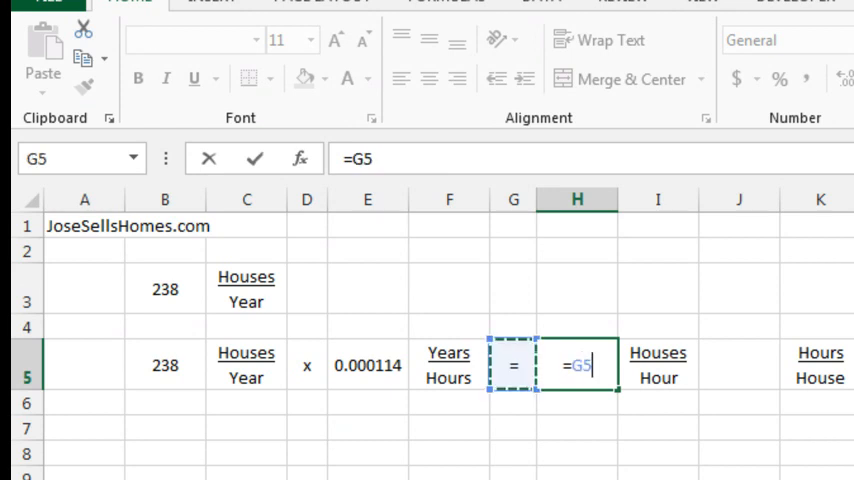
pyautogui.click(163, 366)
pyautogui.write('=')
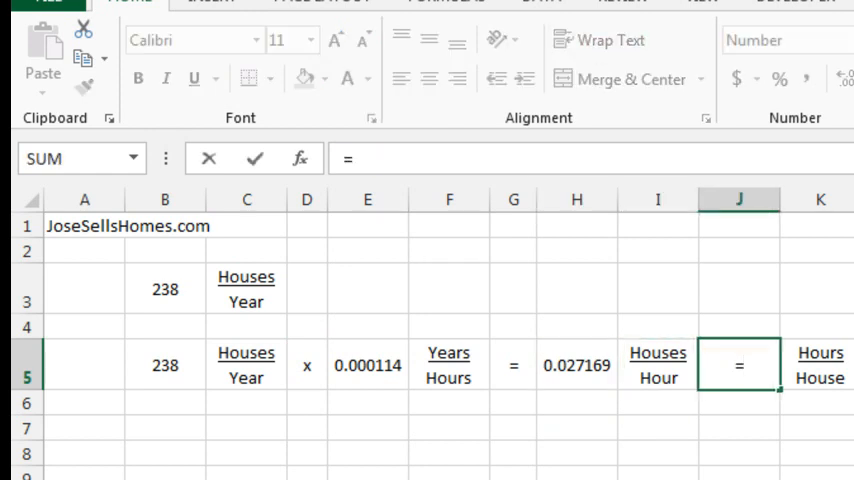
# Enter =1/H5 in J5 to show 36.8 hours per house, then recheck the formula.
pyautogui.write('1')
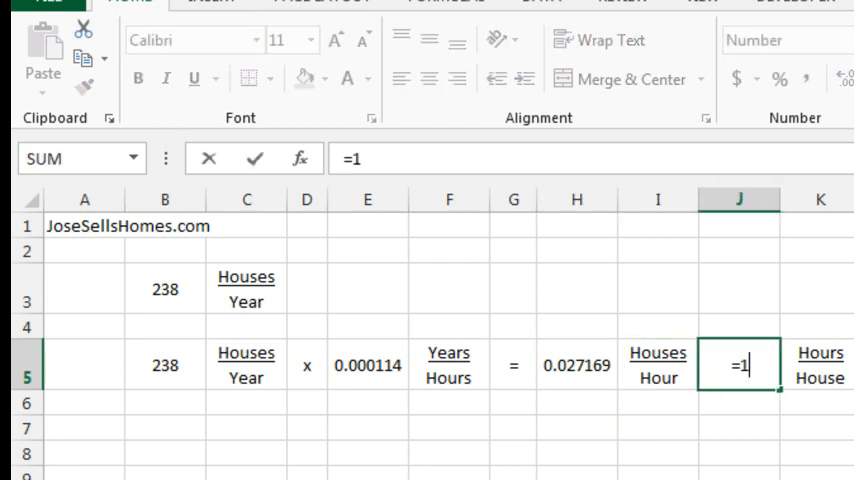
pyautogui.press('Enter')
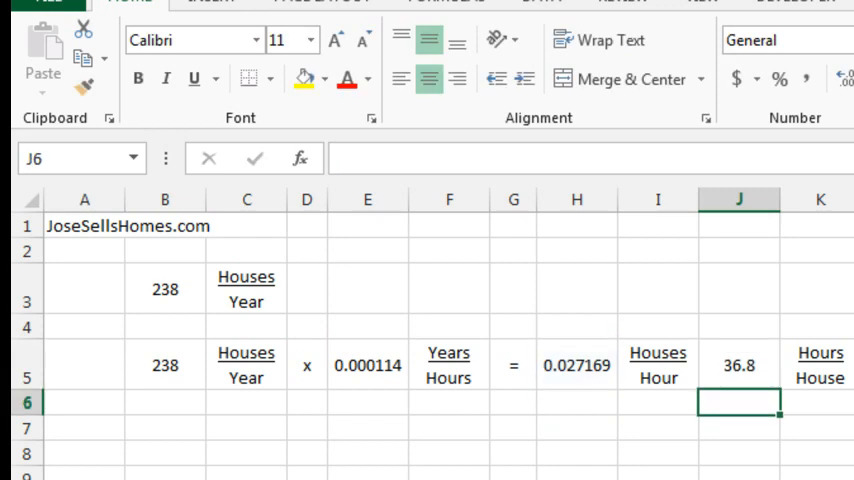
pyautogui.click(739, 370)
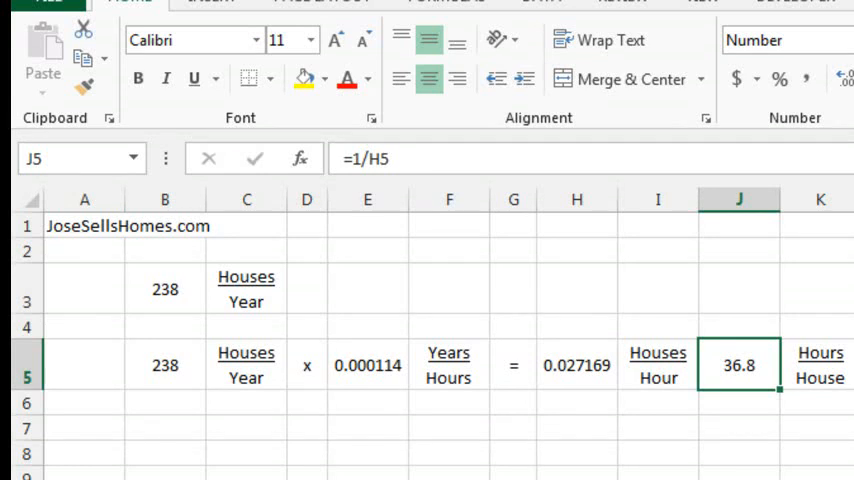
pyautogui.moveTo(308, 452)
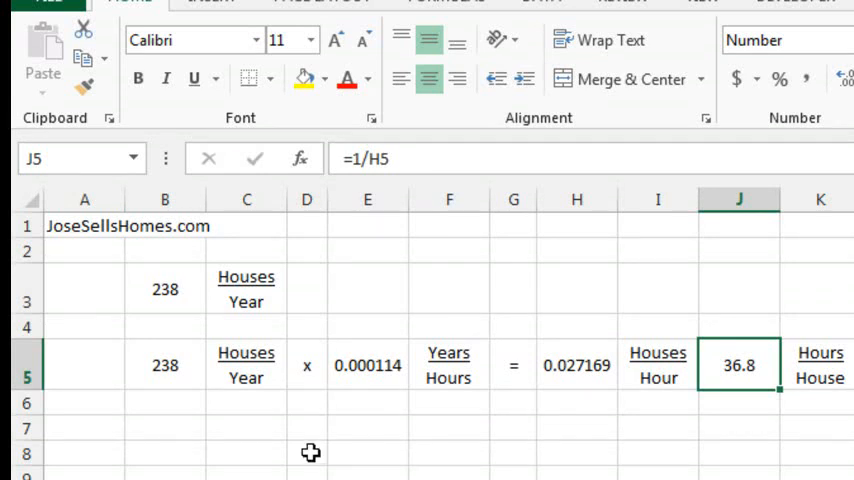
pyautogui.moveTo(248, 378)
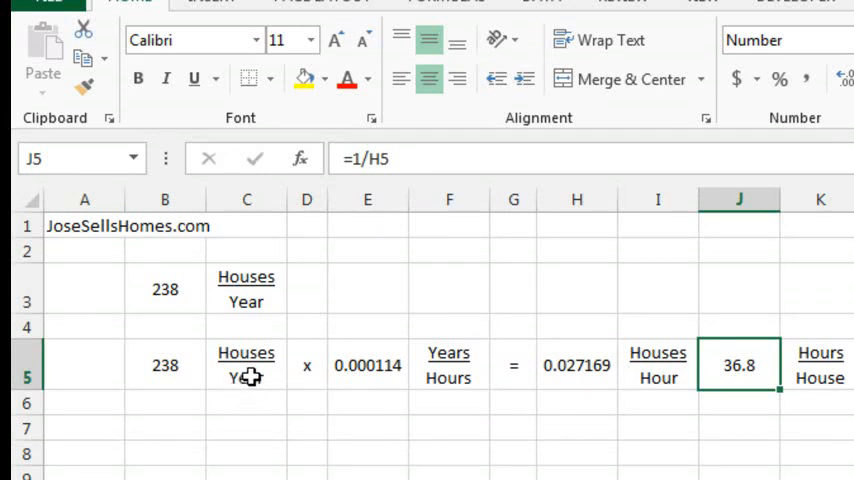
# Apply strikethrough to 'Year' in the C5 label and 'Years' in the F5 label.
pyautogui.click(246, 366)
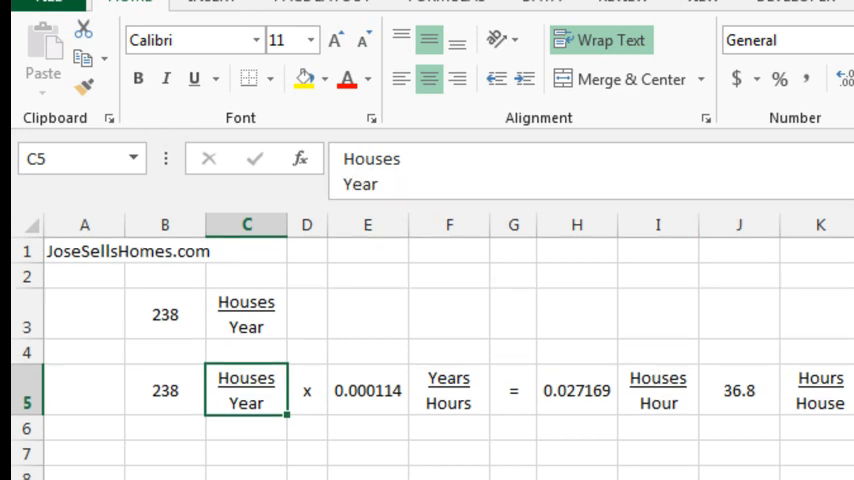
pyautogui.moveTo(428, 188)
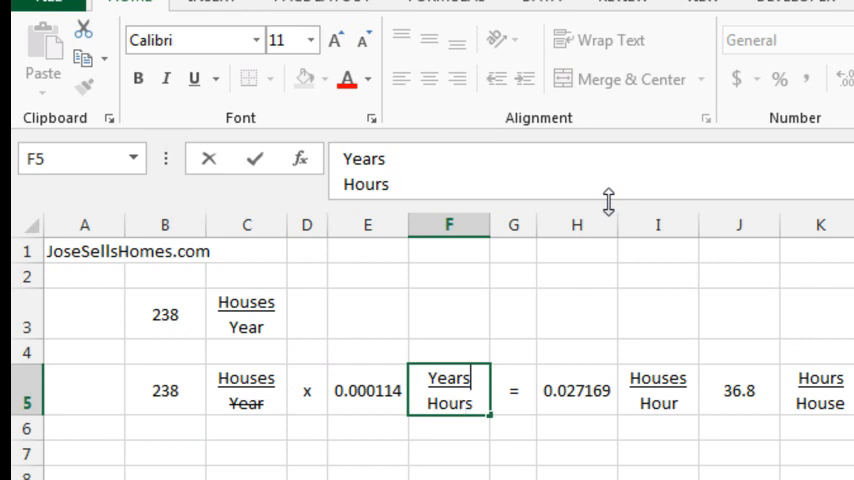
pyautogui.click(191, 83)
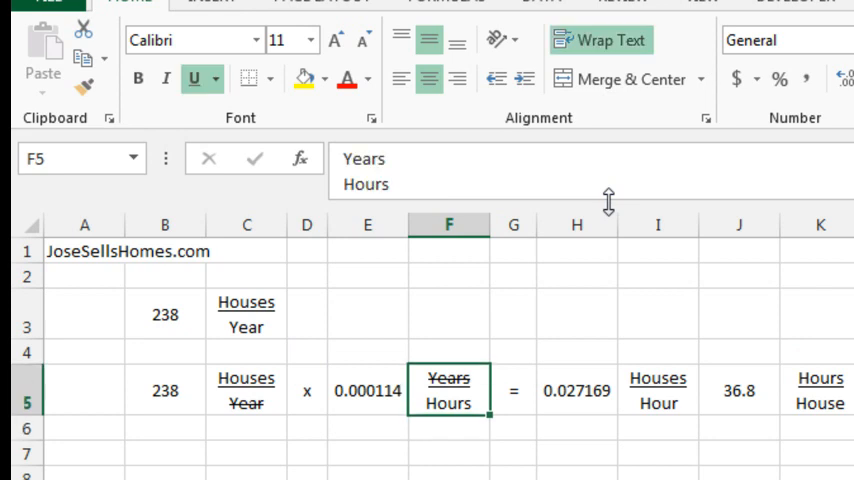
pyautogui.click(164, 392)
pyautogui.write('25')
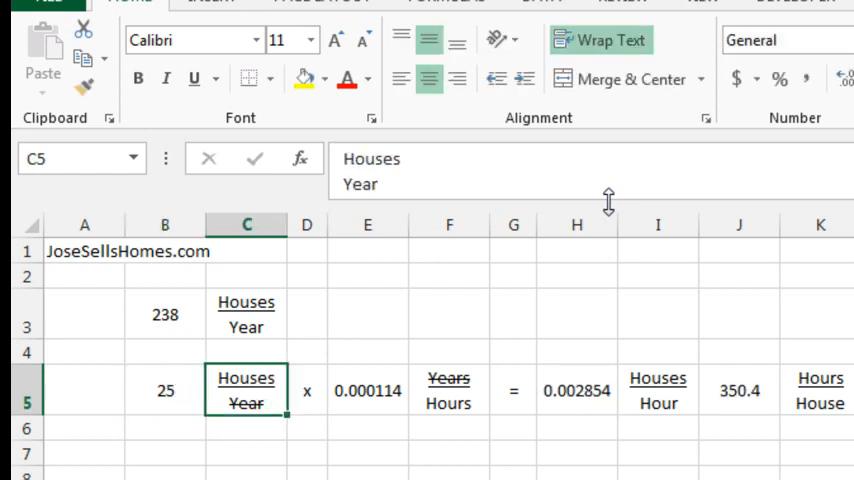
pyautogui.moveTo(747, 394)
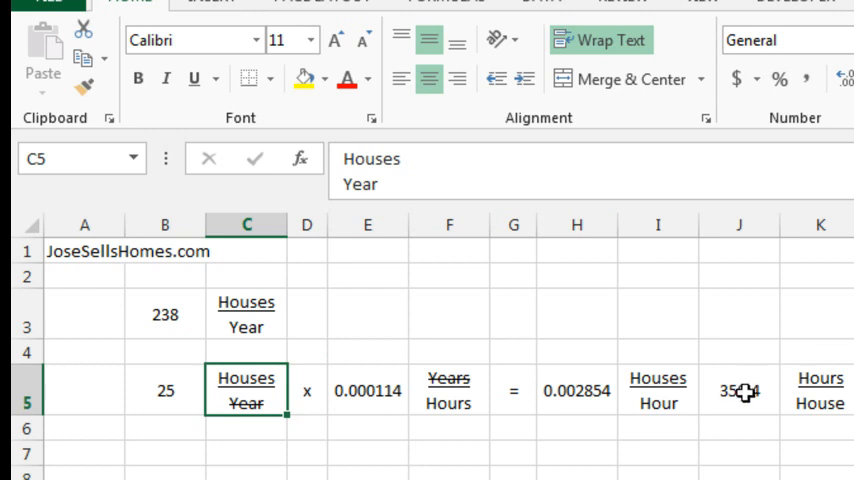
pyautogui.moveTo(747, 396)
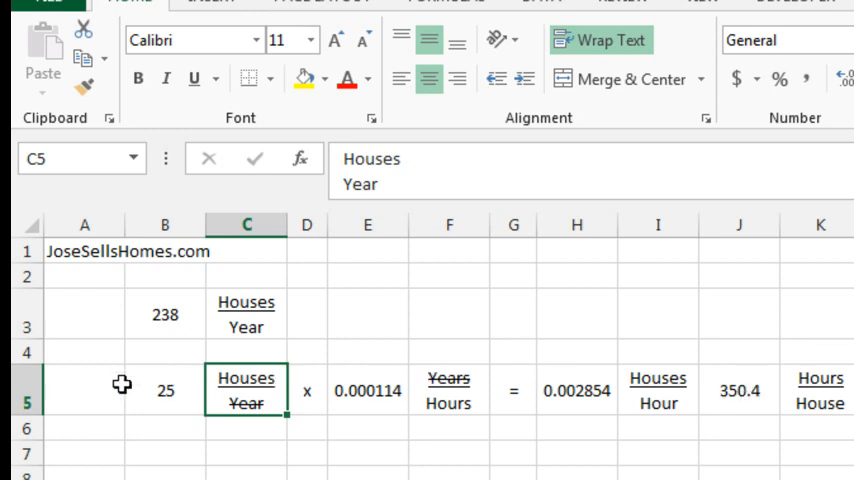
pyautogui.moveTo(760, 375)
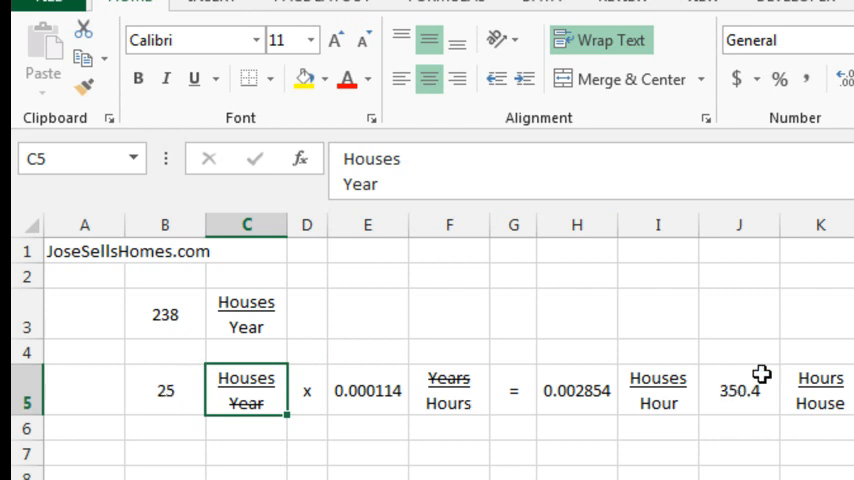